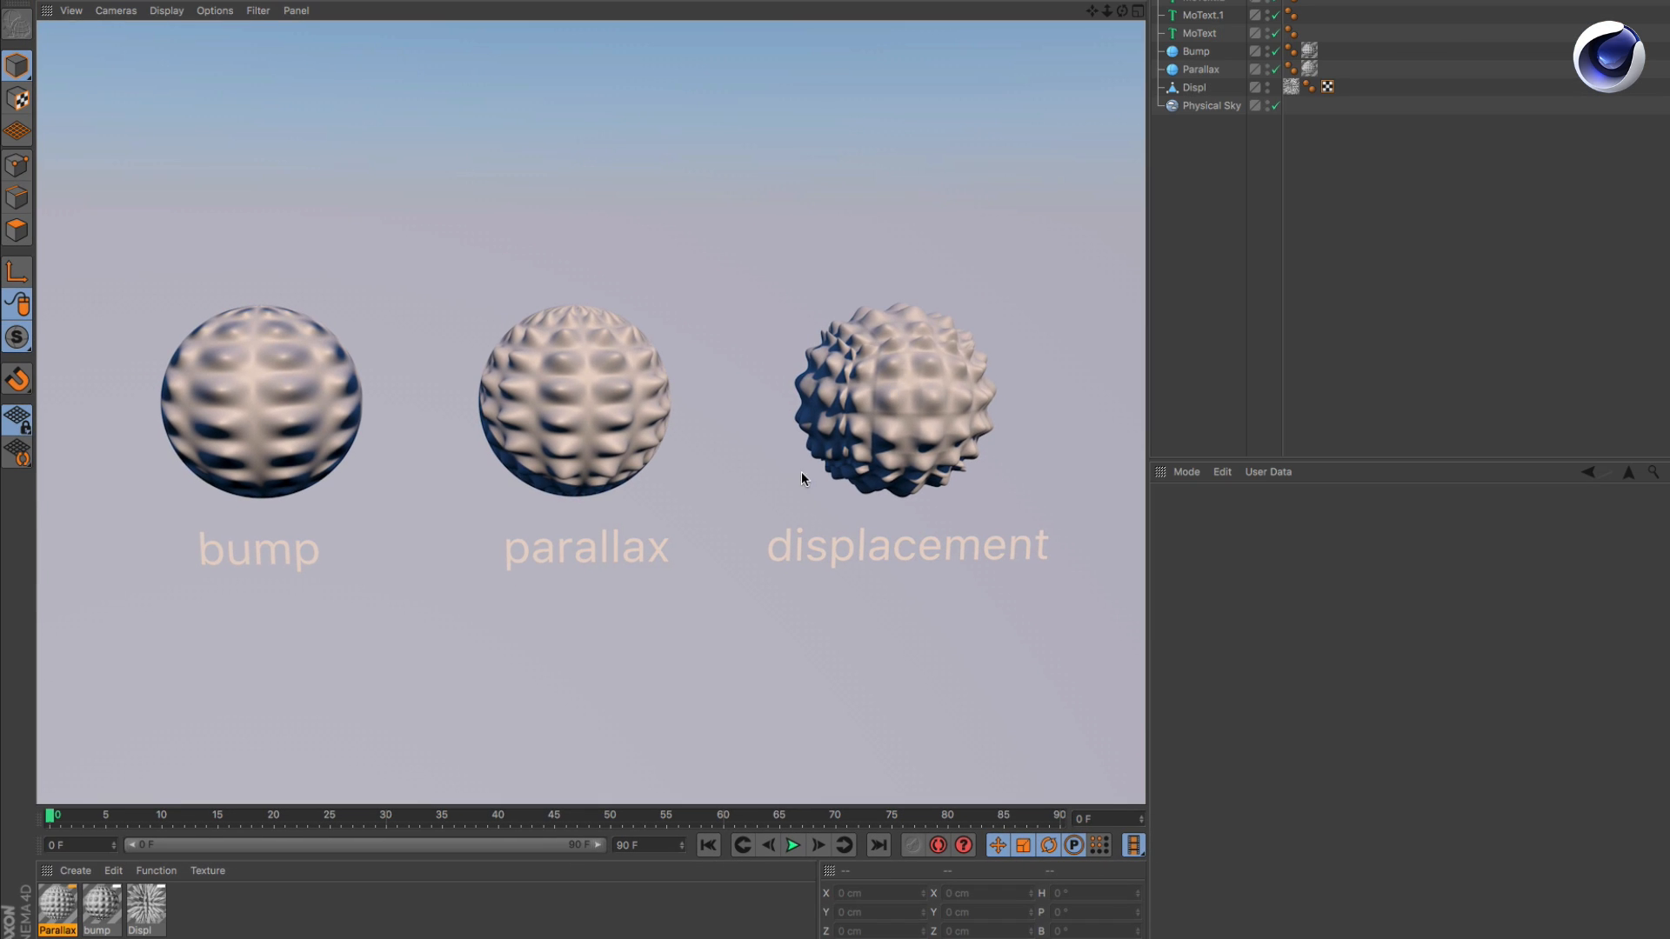
mouse_move(98, 907)
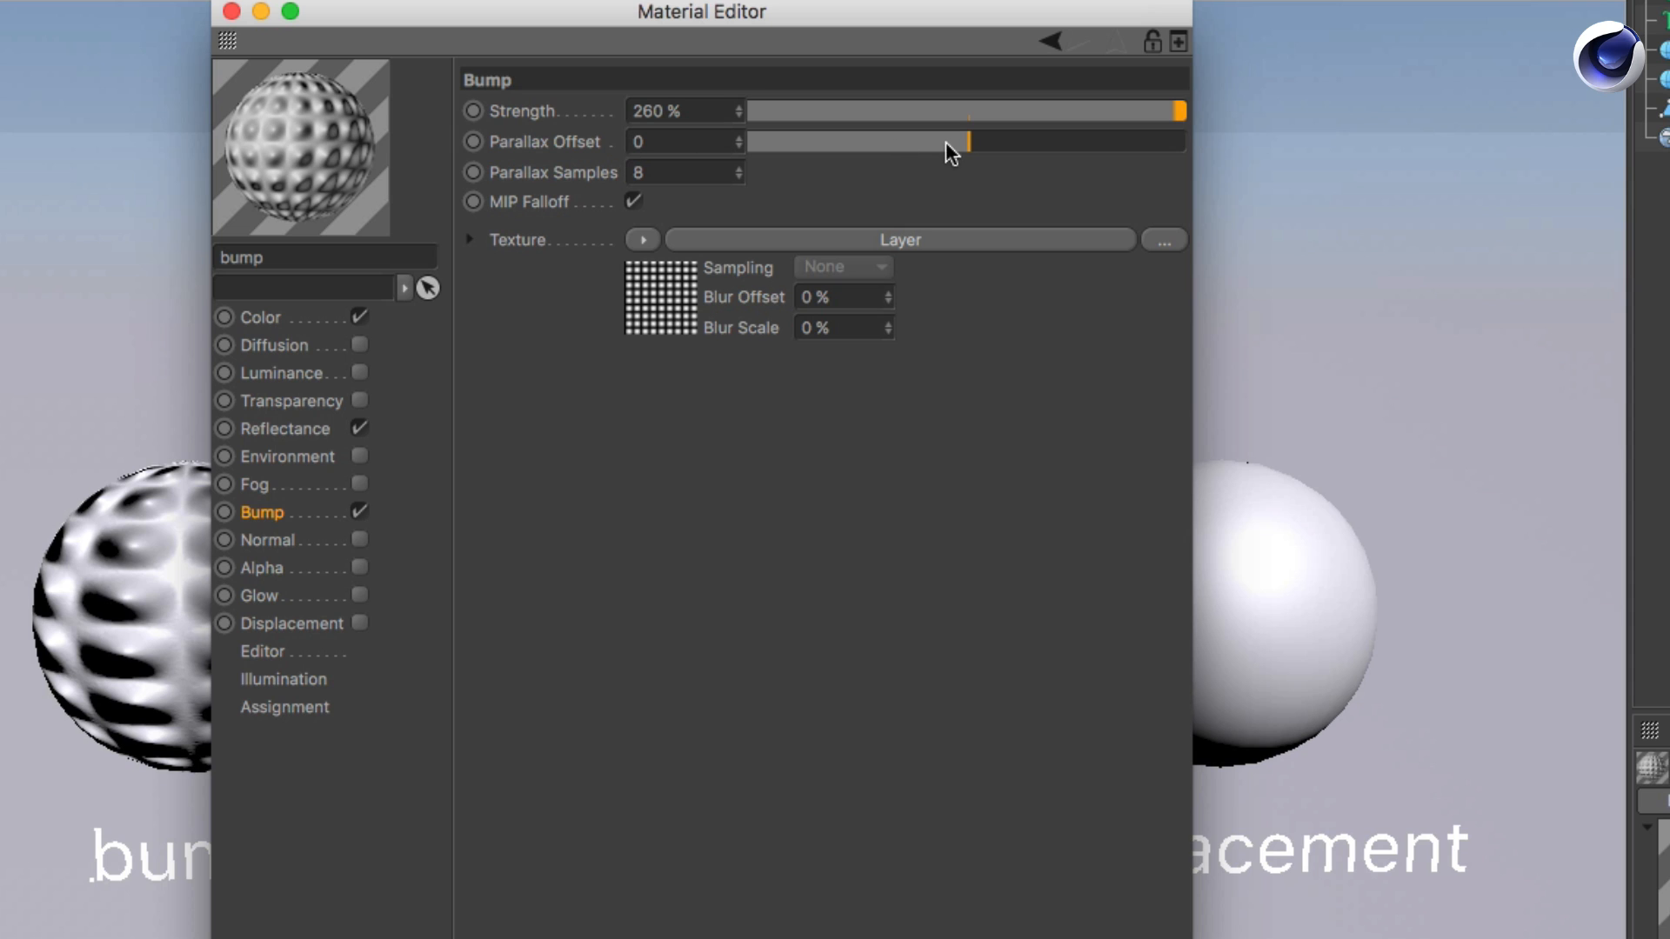
mouse_move(660, 308)
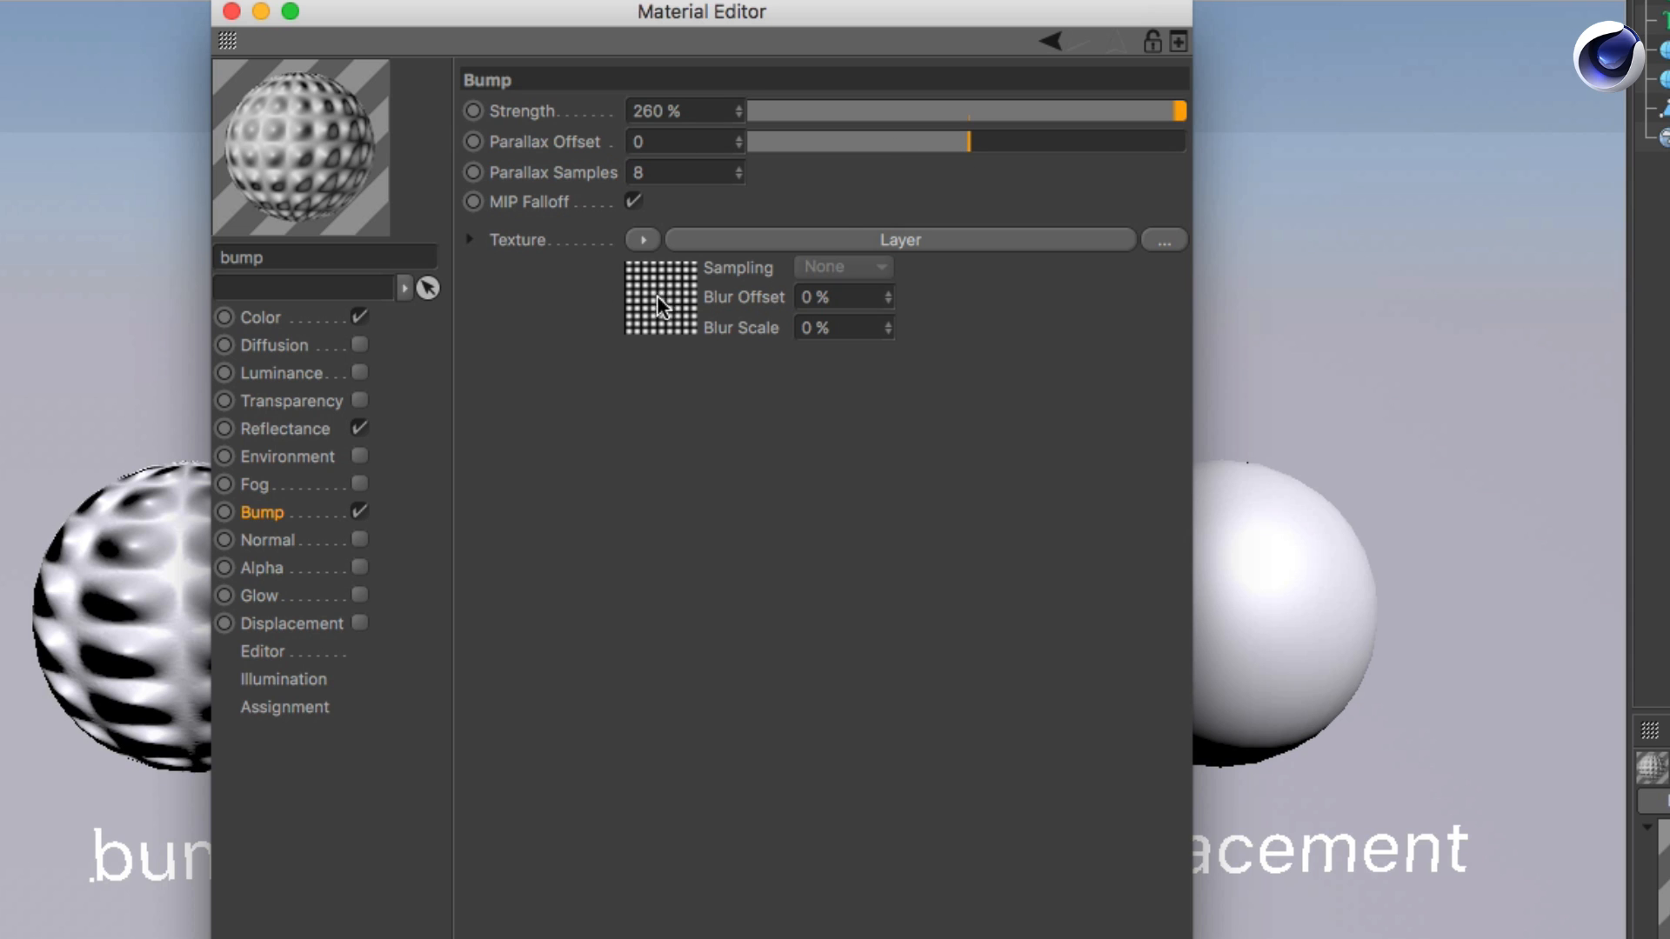
mouse_move(971, 160)
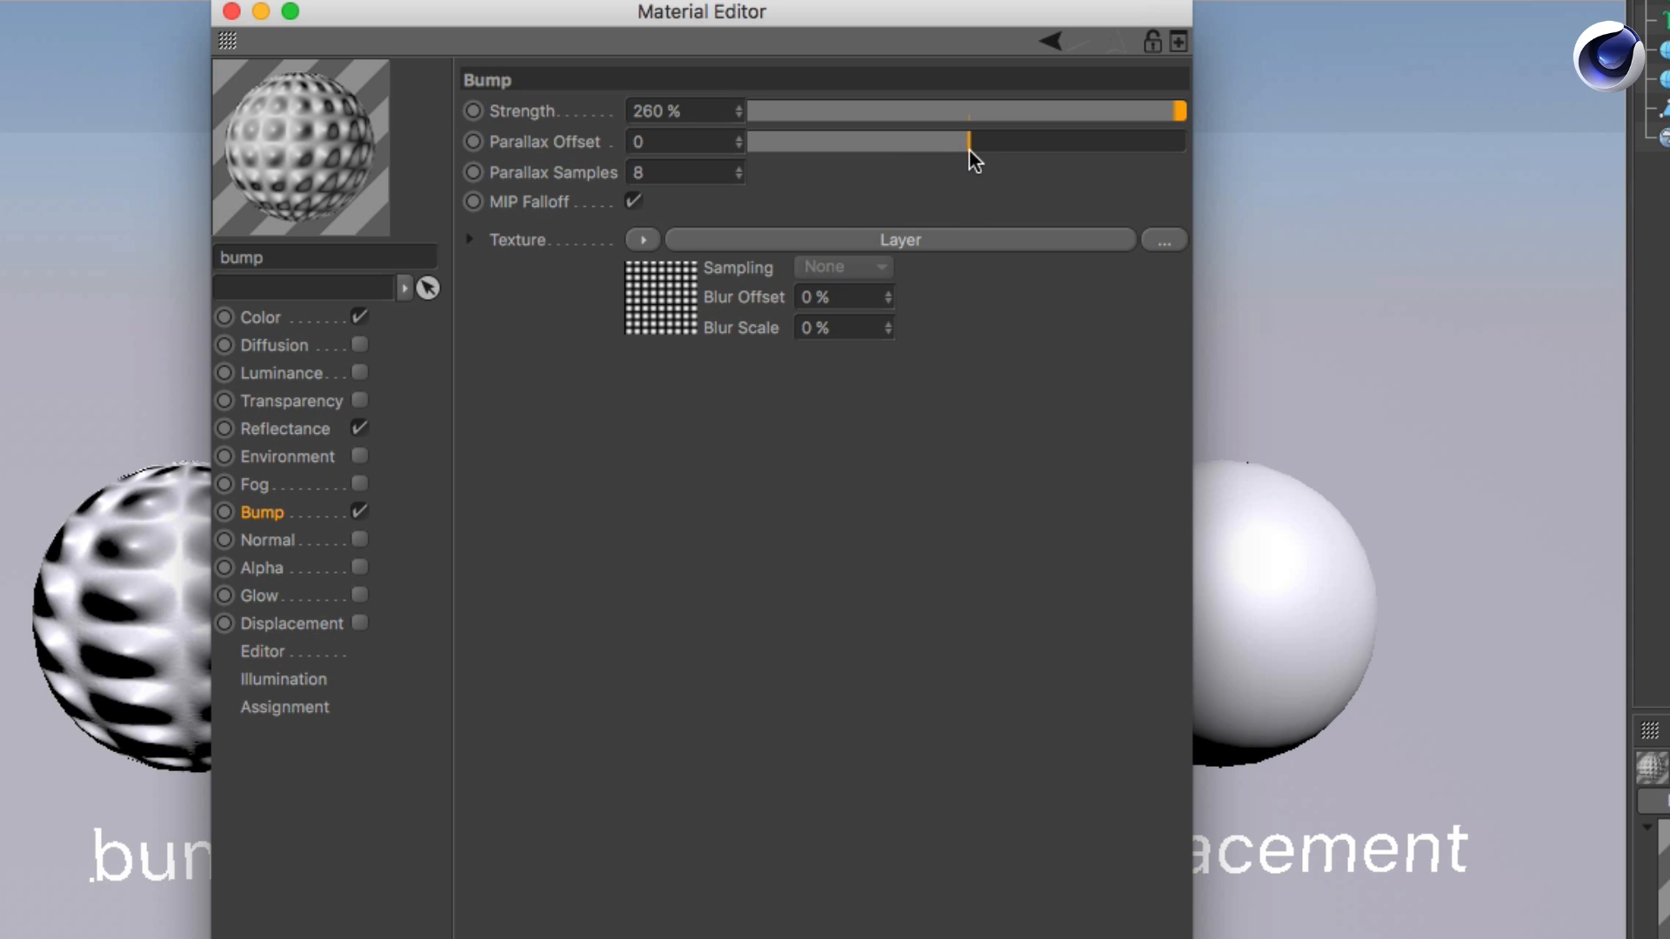
mouse_move(969, 147)
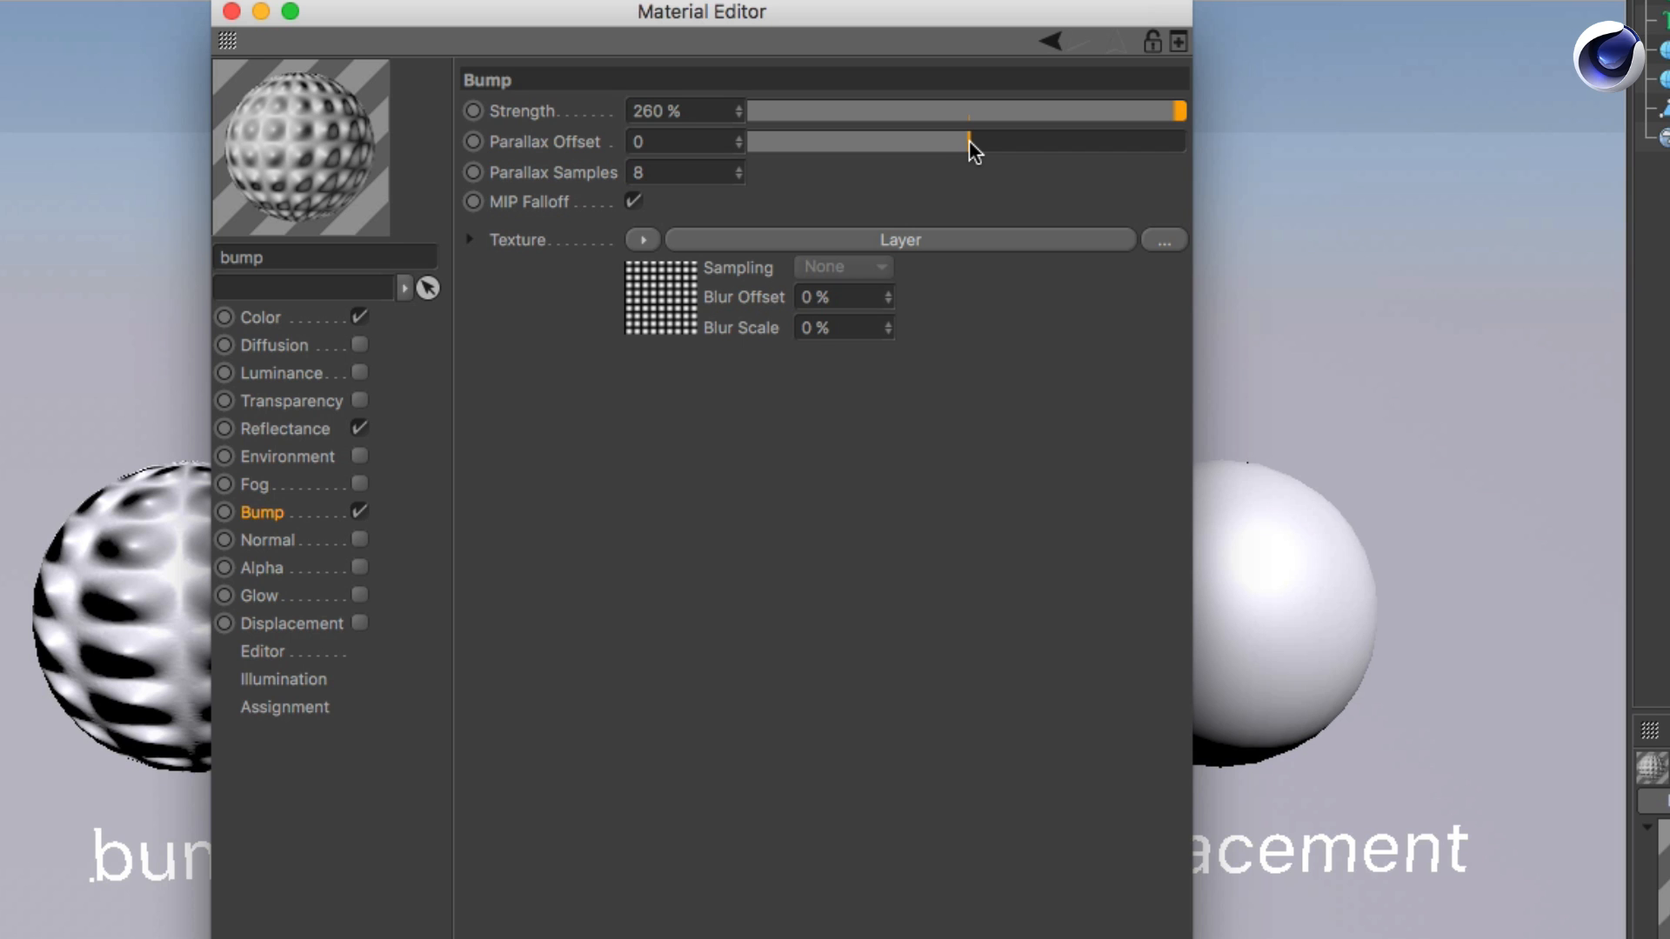
- Preview Parallax Offset 23 on the bump material, reset it to 0, and close the material settings
left_click_drag(968, 142, 1019, 141)
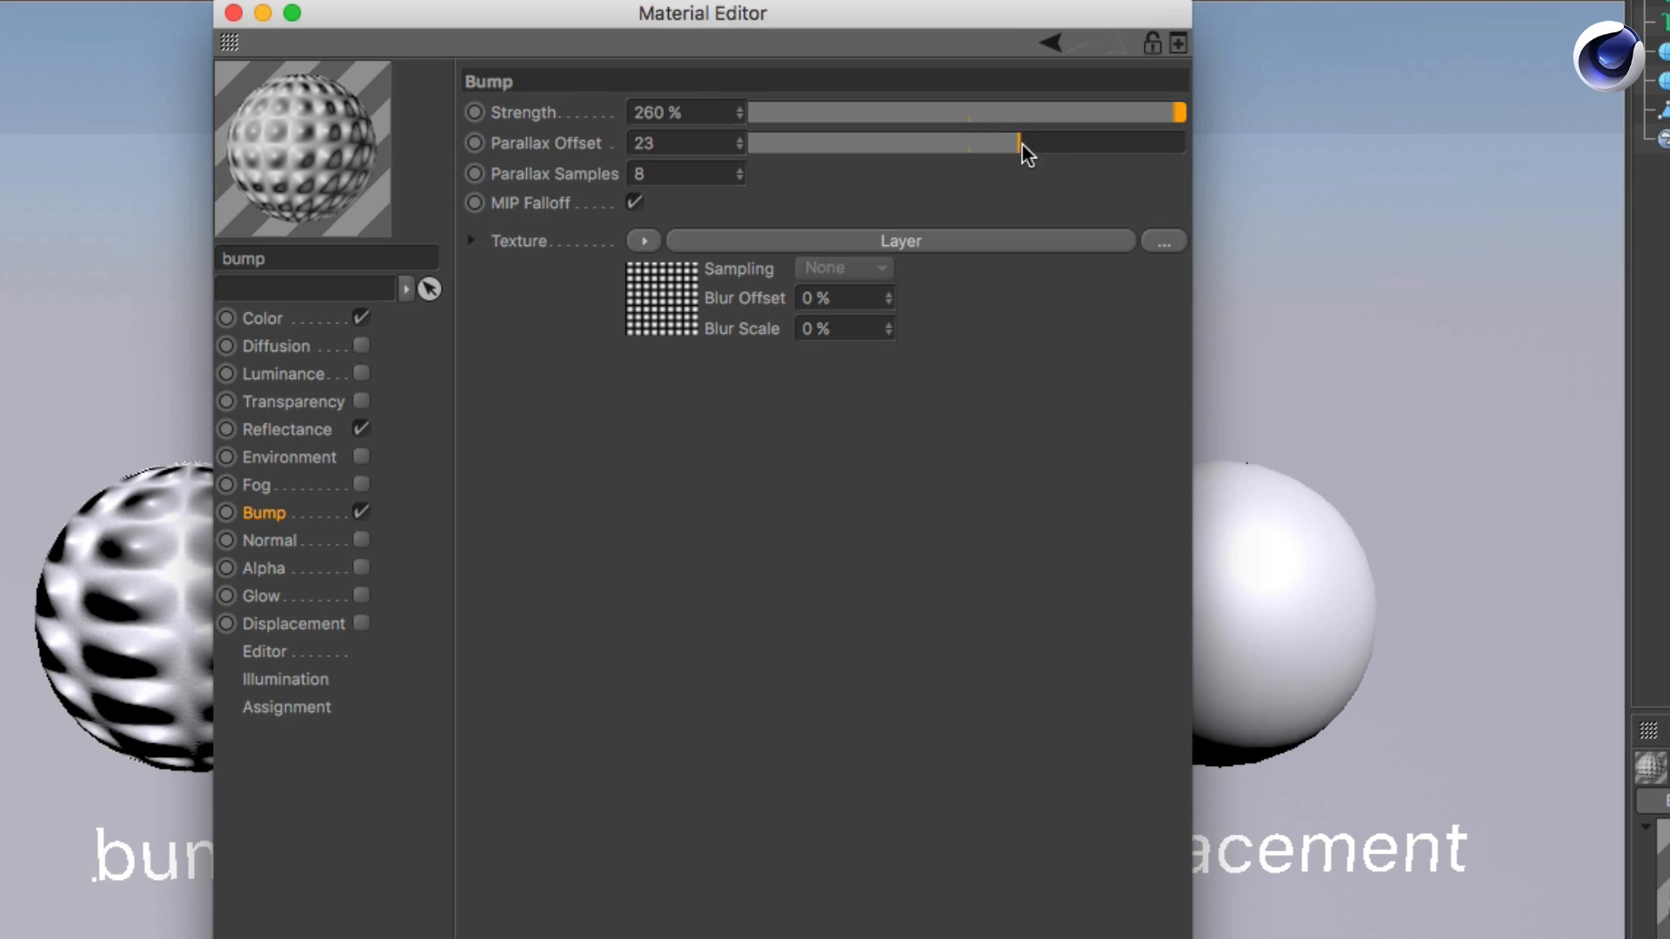
left_click_drag(1017, 142, 1052, 143)
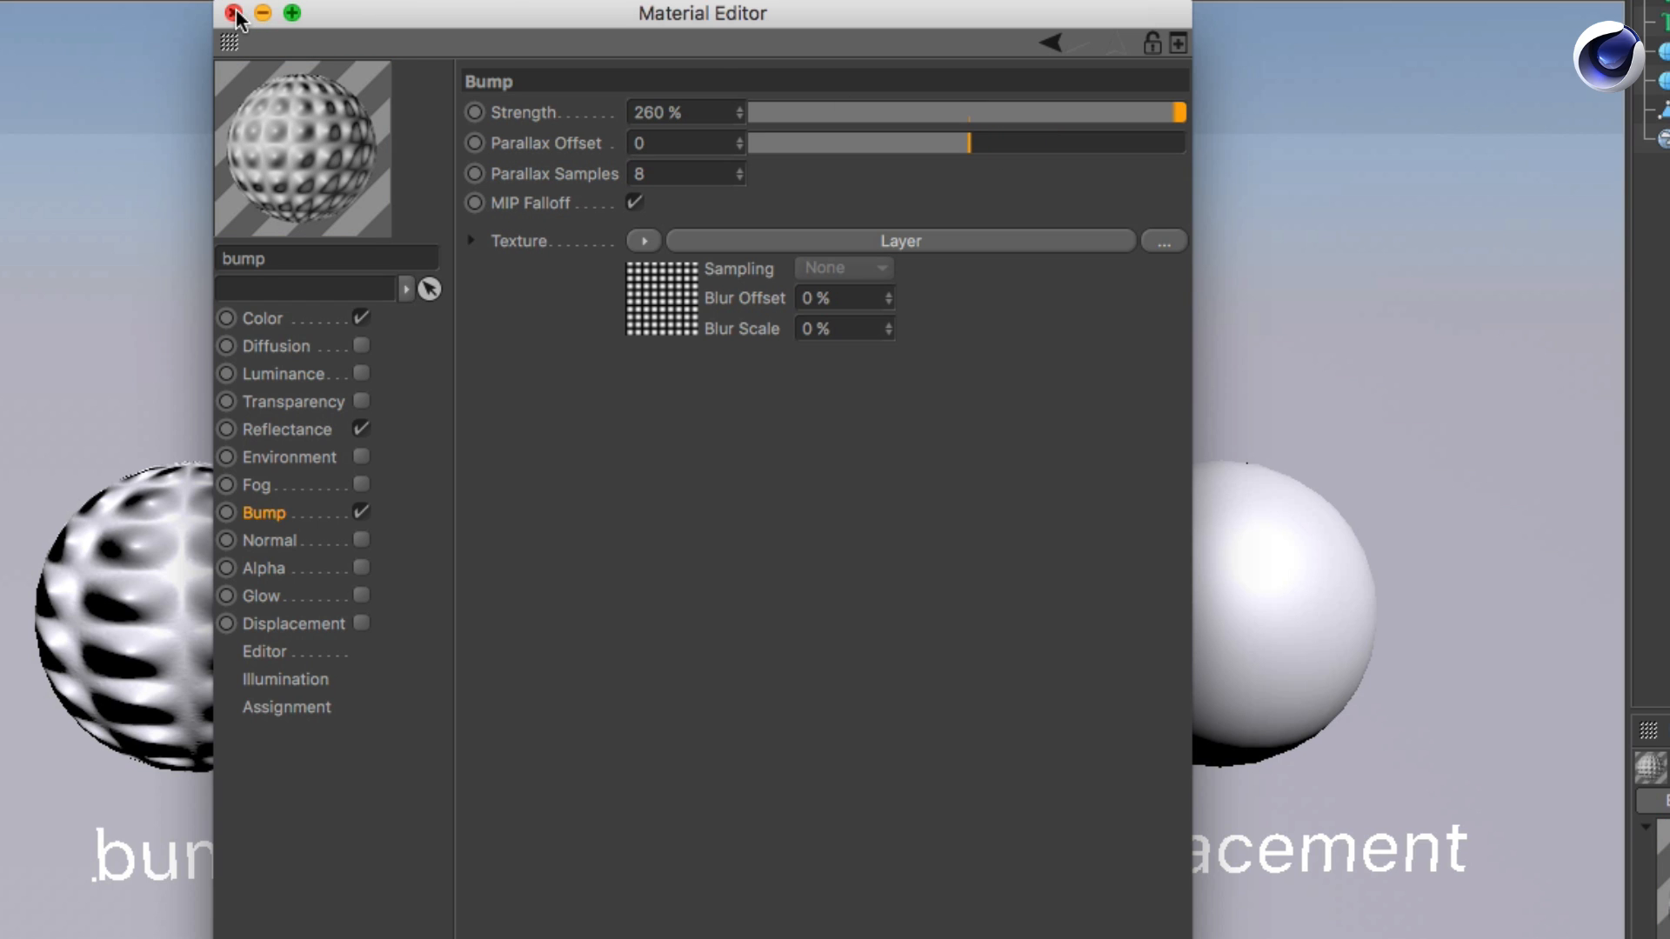
left_click(227, 13)
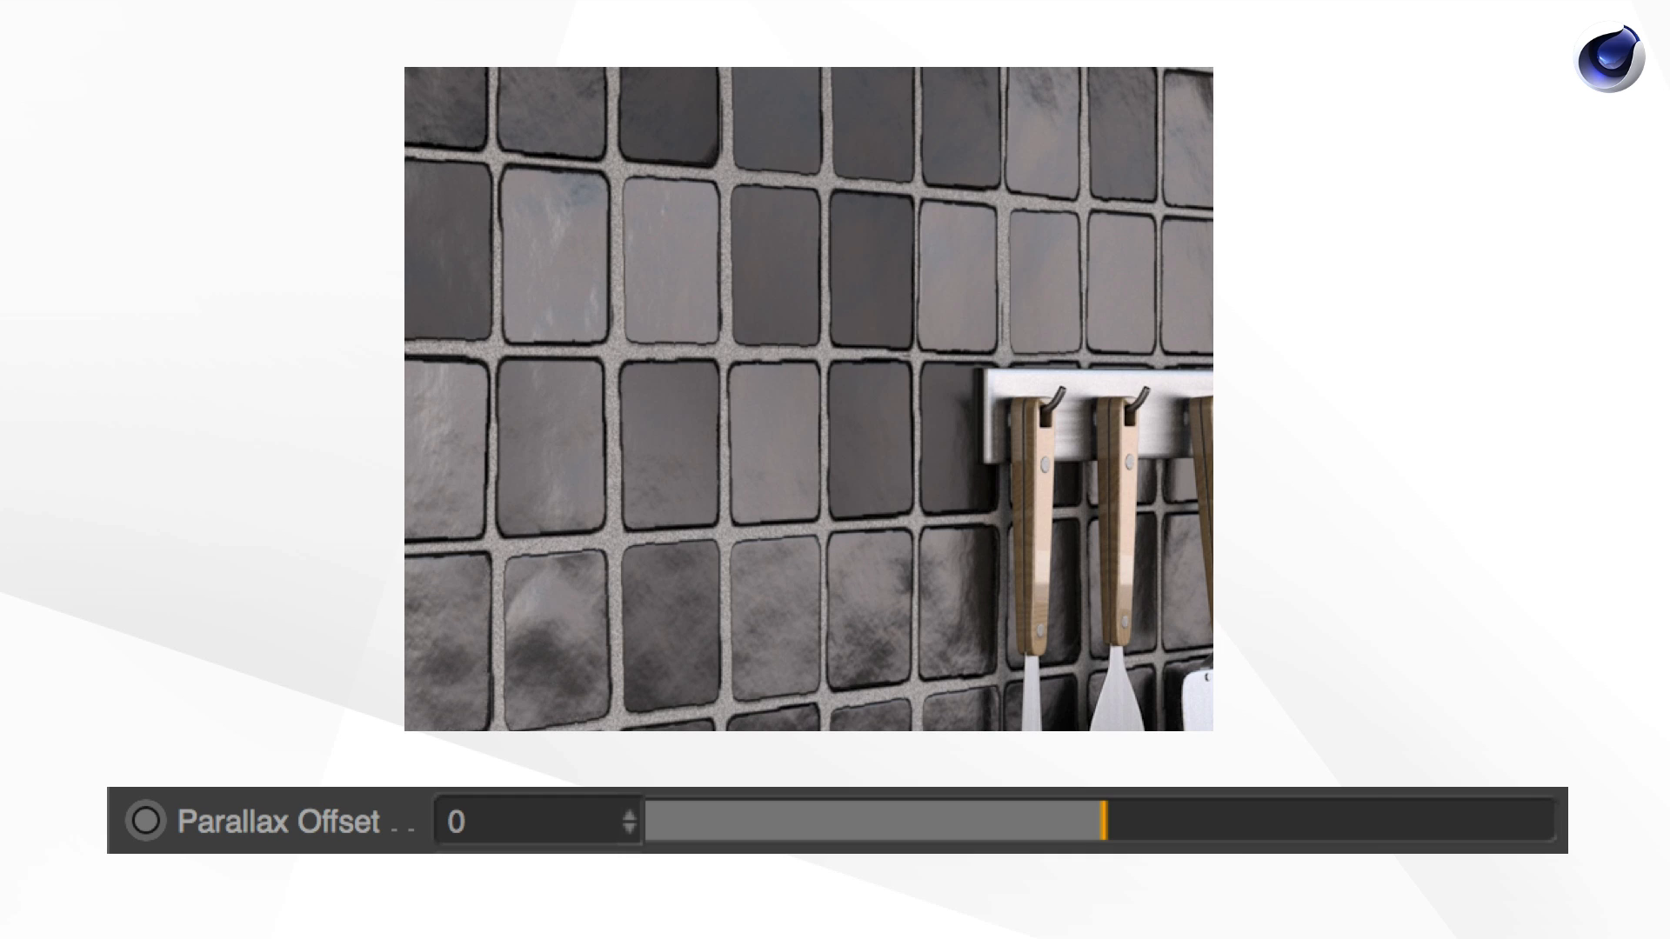
- Compare the tile render at Parallax Offset 60 and 0, ending at 60 for recessed grout
left_click_drag(1102, 821, 1380, 821)
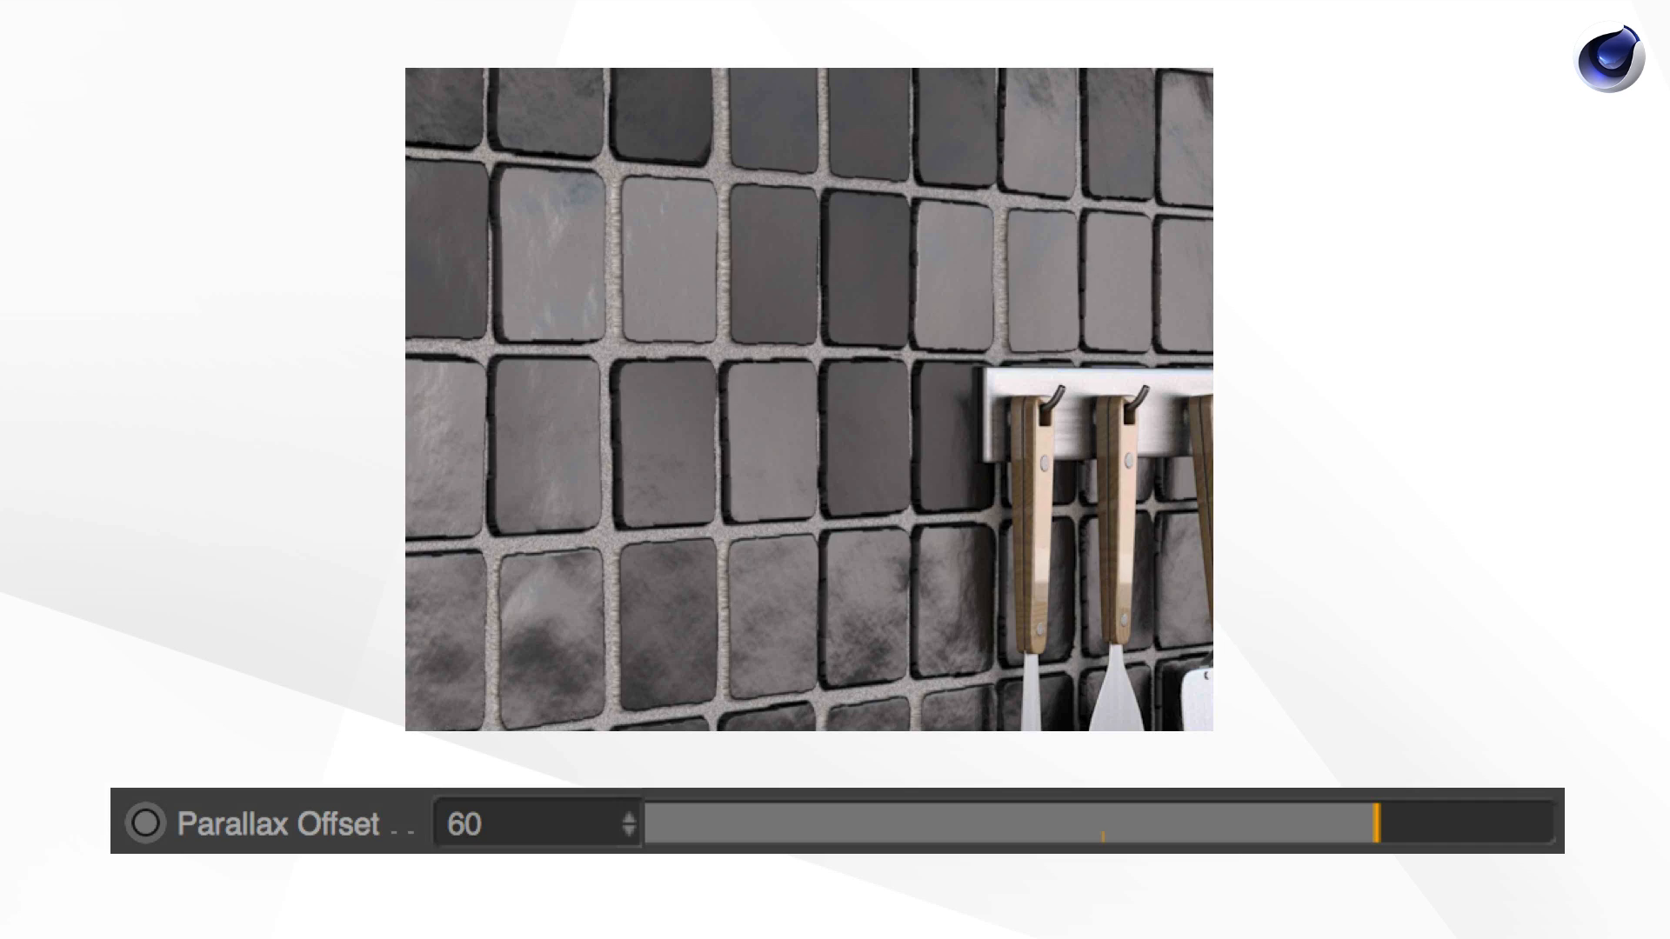
left_click_drag(1377, 824, 1102, 824)
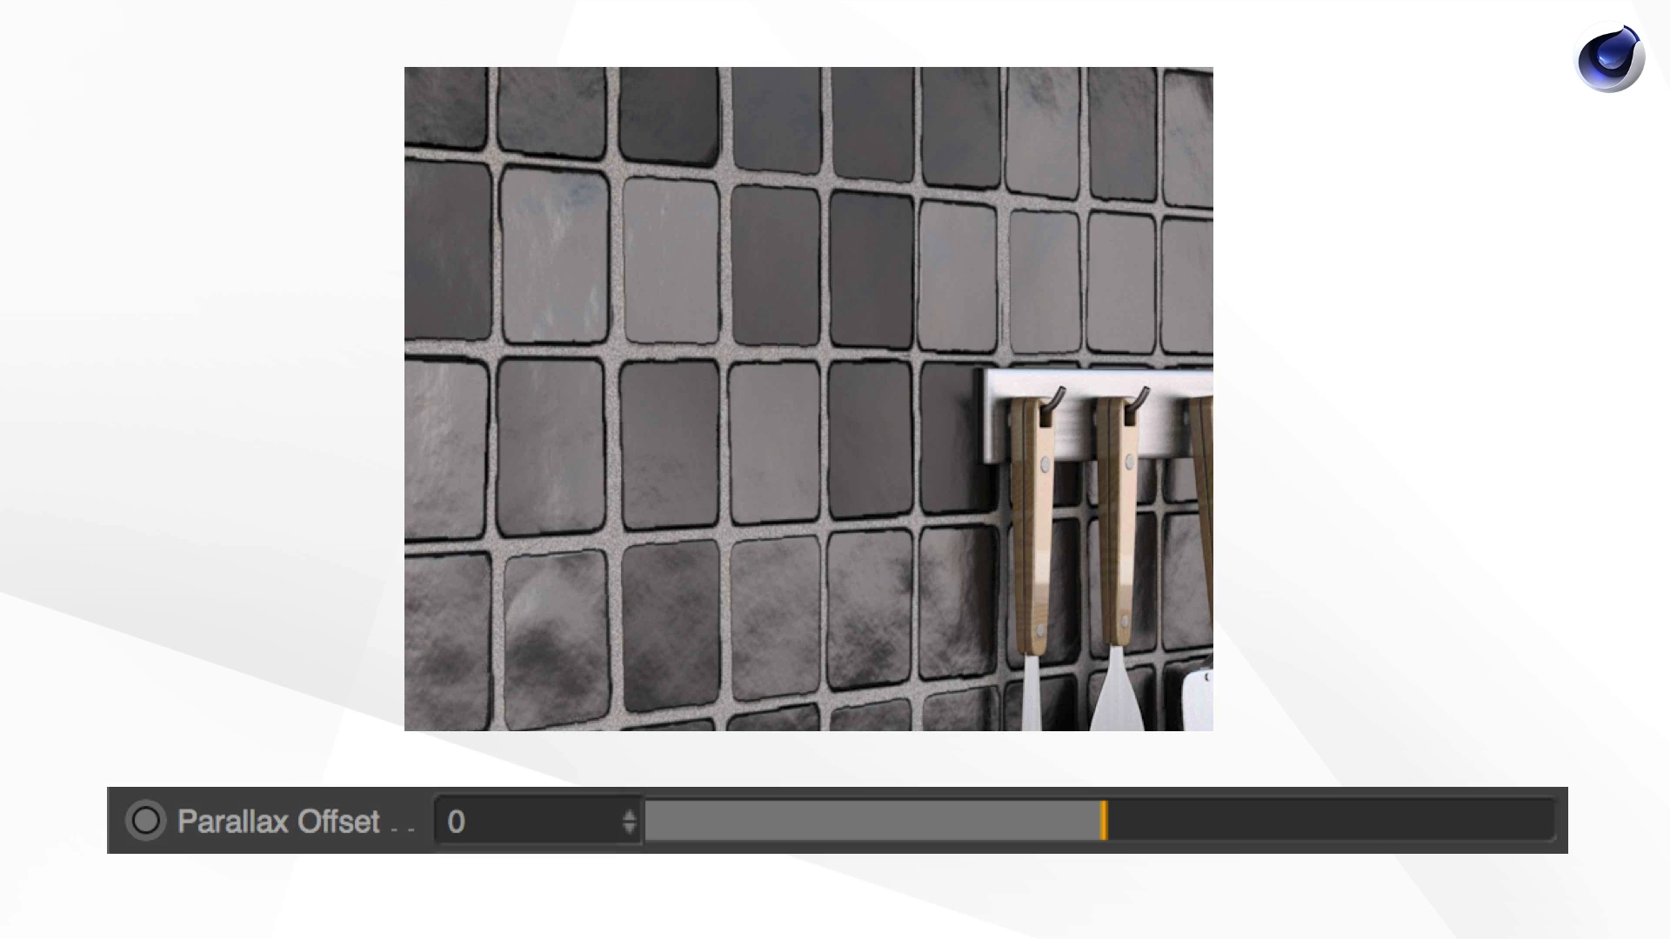
left_click_drag(1107, 823, 1375, 823)
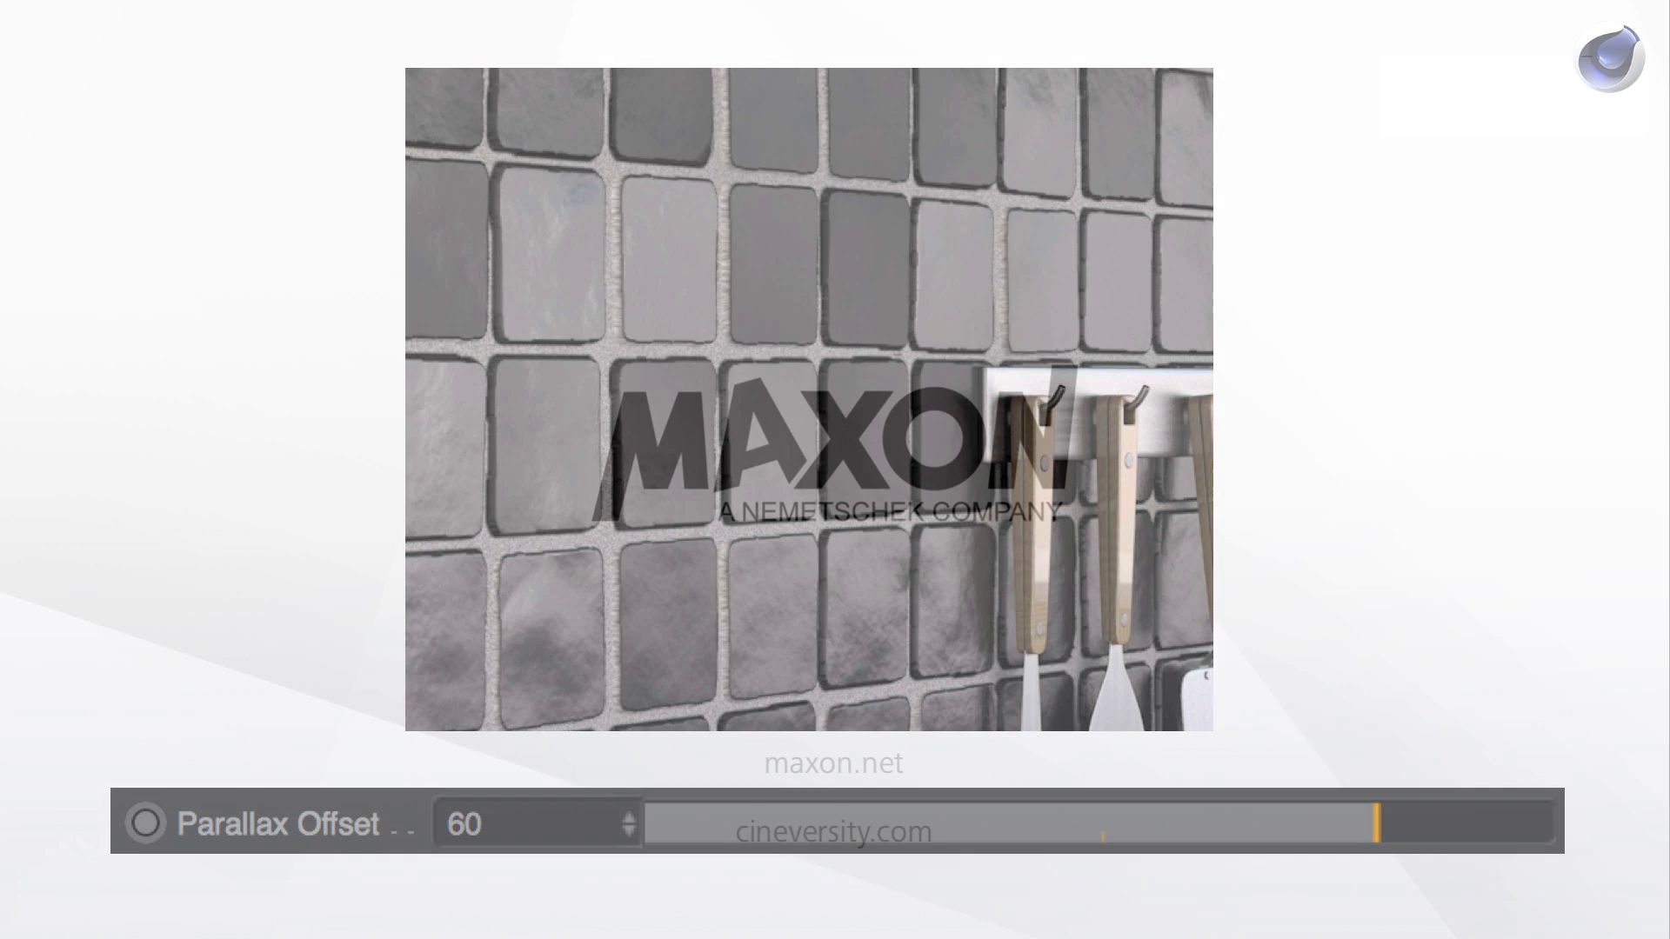